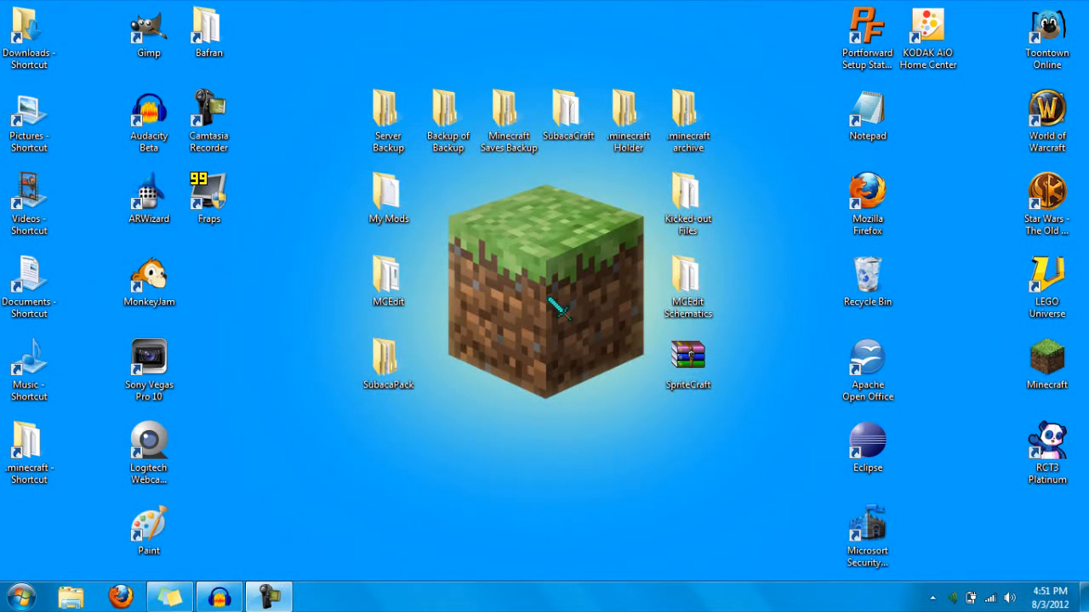
{"action": "mouse_move", "coordinate": [502, 404]}
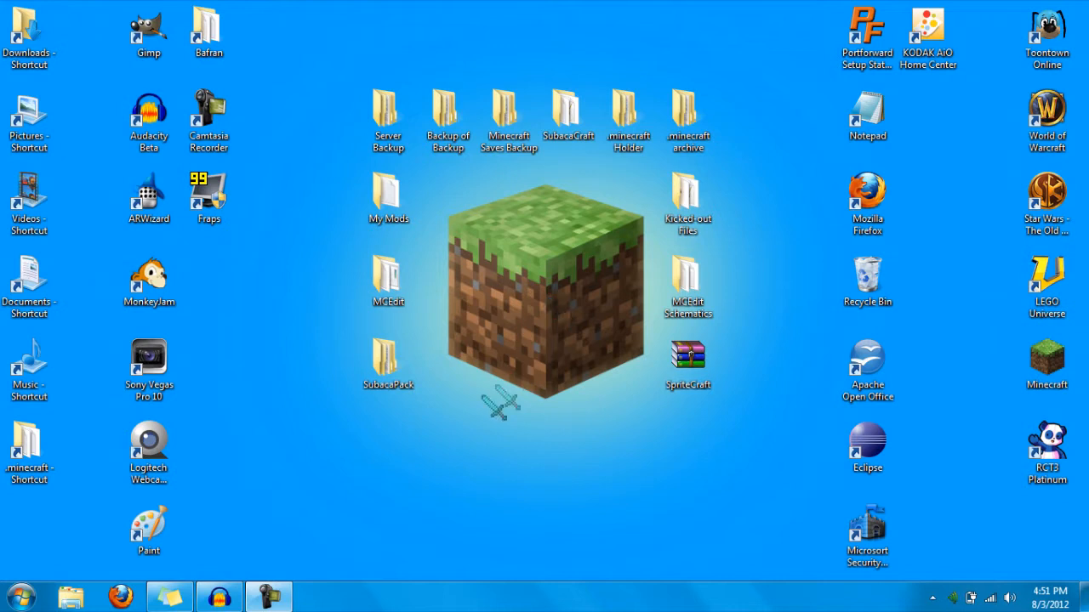
{"action": "mouse_move", "coordinate": [344, 459]}
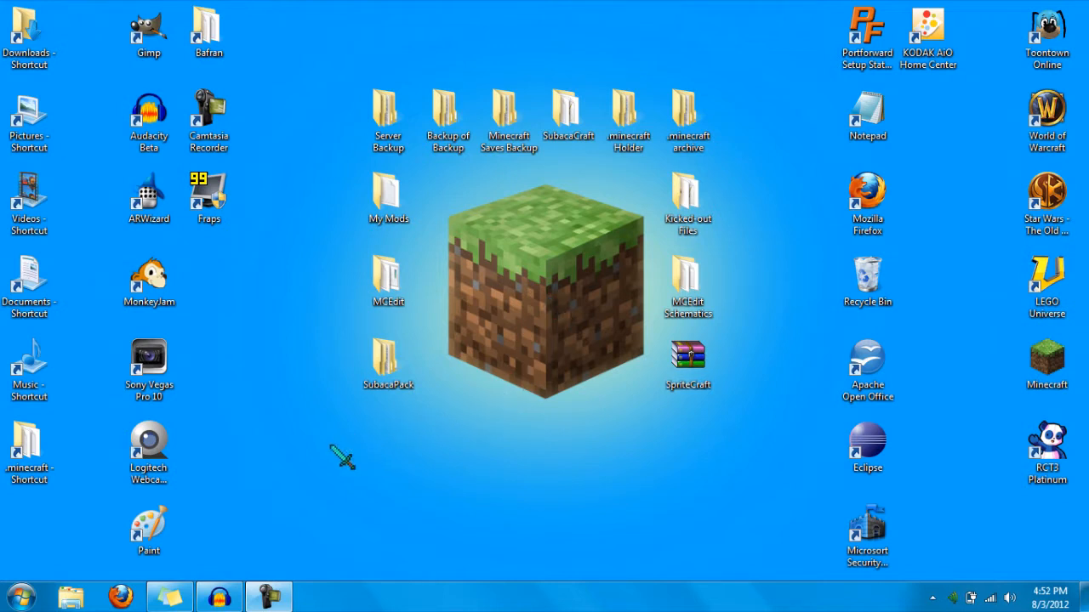
{"action": "mouse_move", "coordinate": [803, 477]}
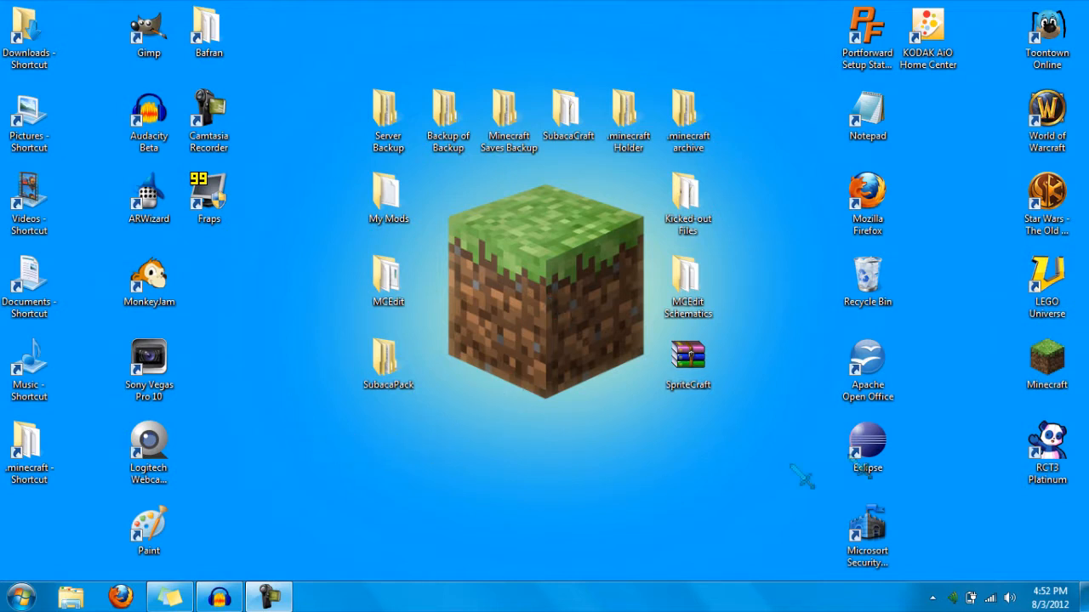
{"action": "mouse_move", "coordinate": [327, 519]}
{"action": "type", "text": "re"}
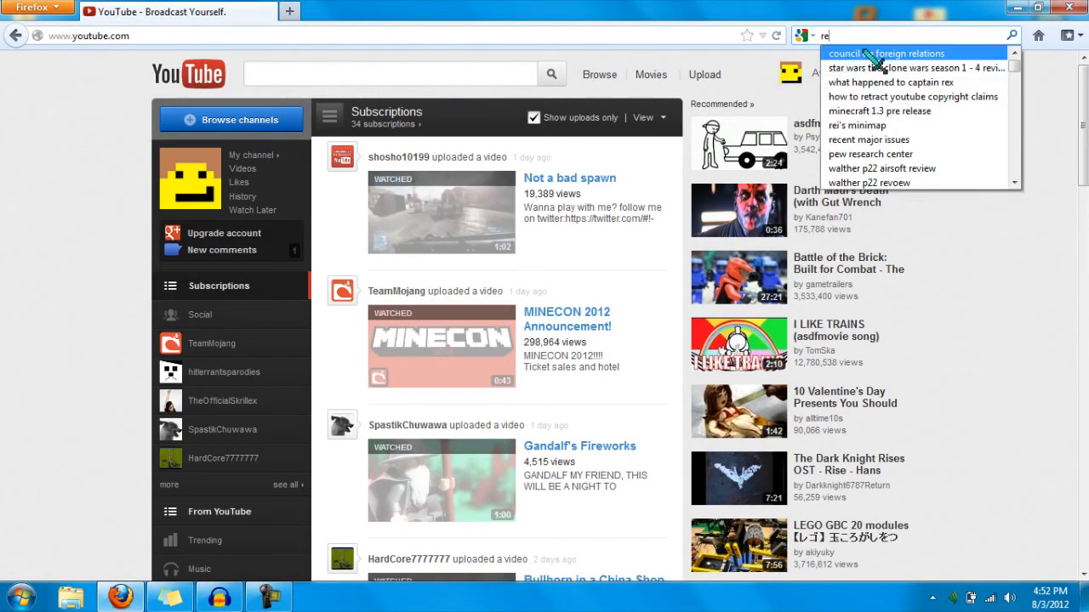
- Open the Rei's Minimap Minecraft Forum thread and download the Minecraft 1.3.1 version
{"action": "left_click", "coordinate": [854, 125]}
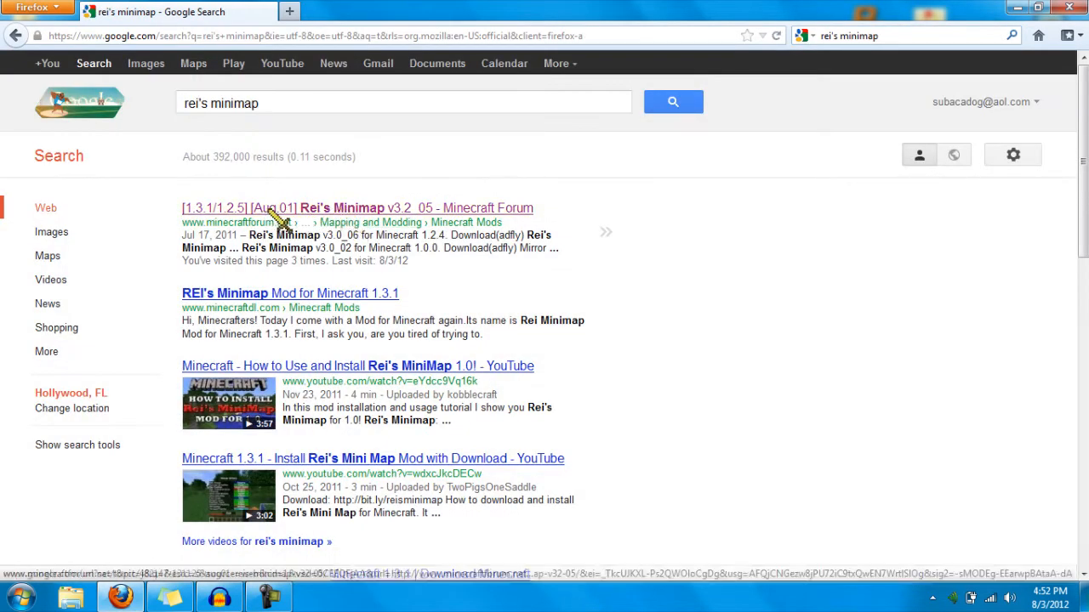
{"action": "left_click", "coordinate": [357, 207]}
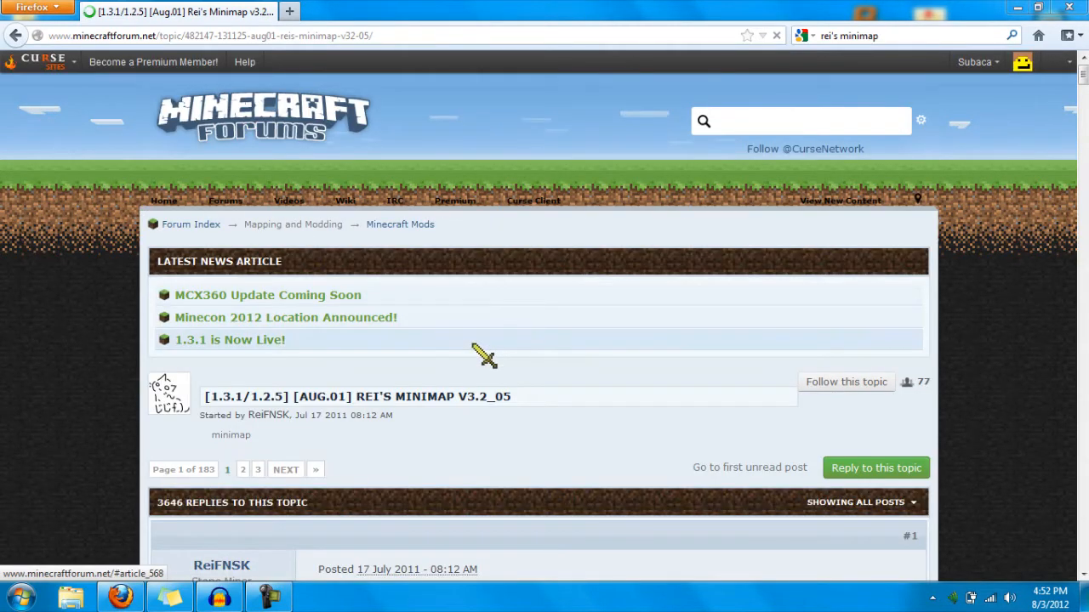
{"action": "scroll", "scroll_direction": "down", "scroll_amount": 3}
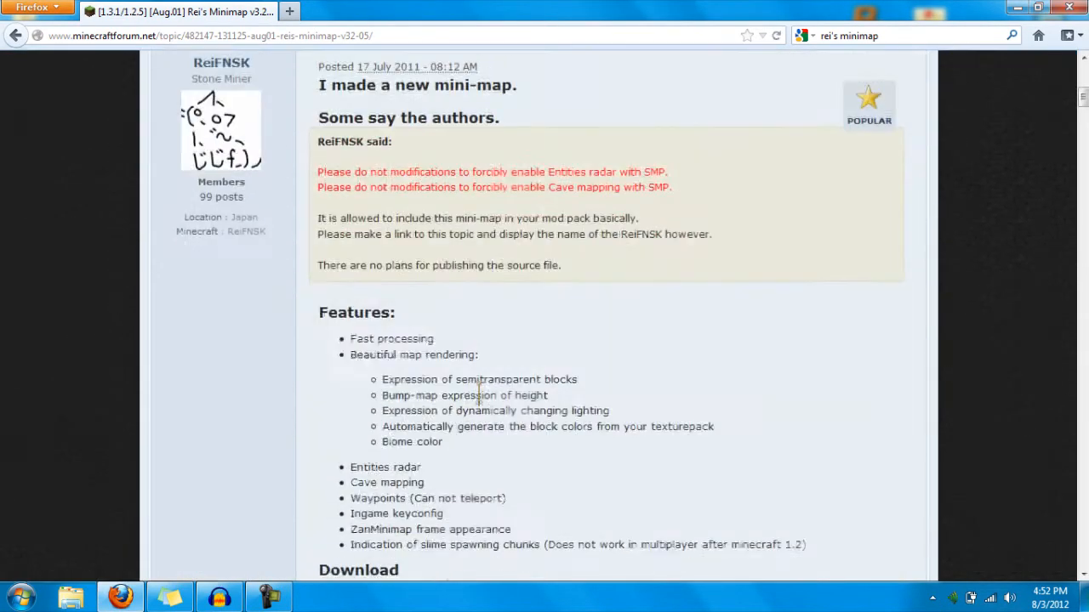
{"action": "scroll", "scroll_direction": "down", "scroll_amount": 3}
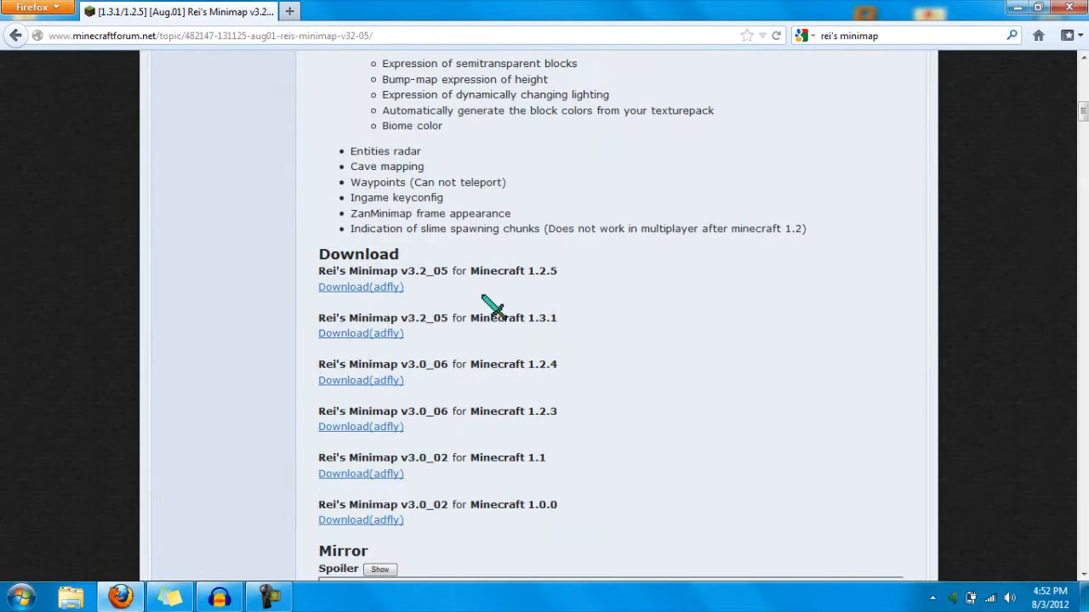
{"action": "scroll", "scroll_direction": "down", "scroll_amount": 3}
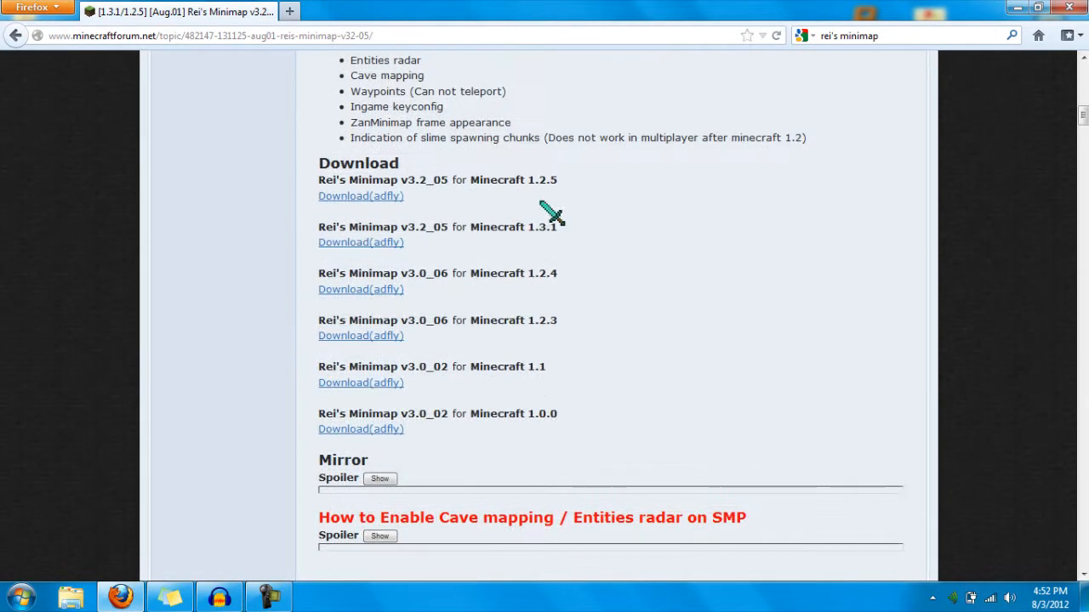
{"action": "mouse_move", "coordinate": [449, 248]}
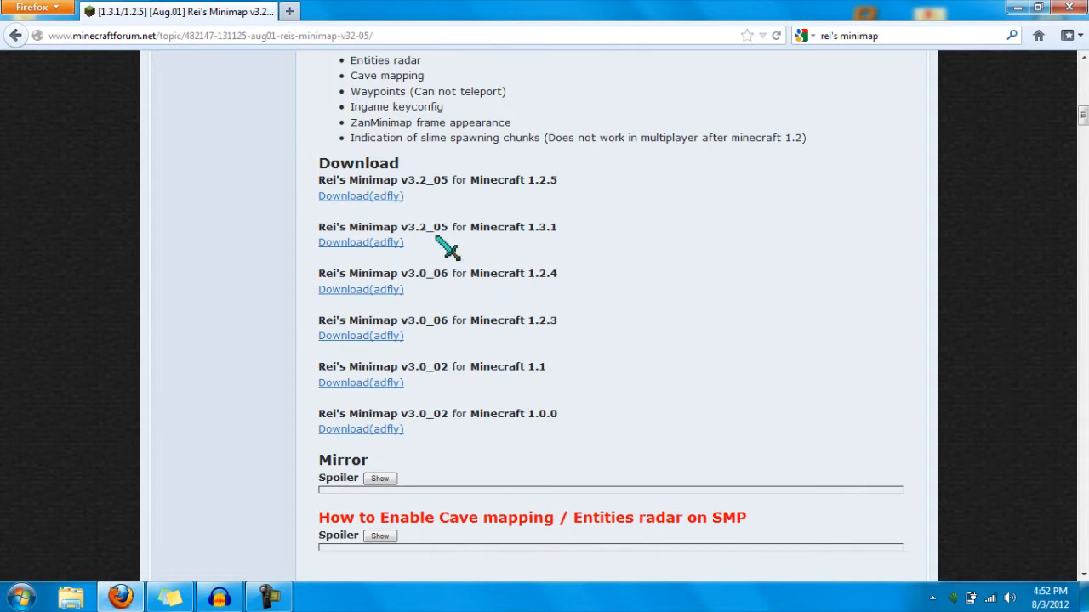
{"action": "left_click", "coordinate": [360, 241]}
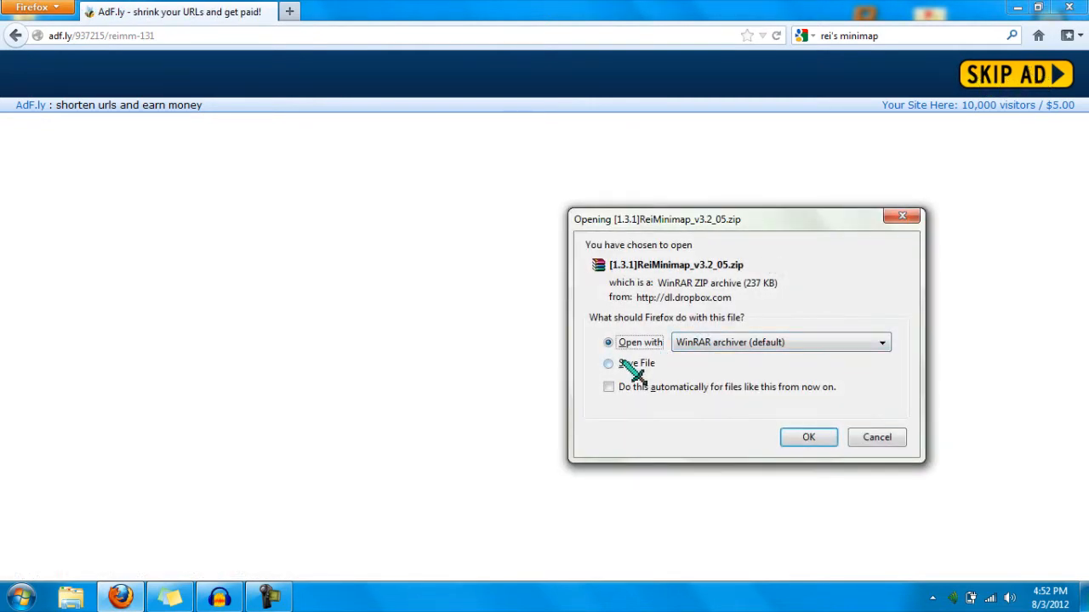
- Save [1.3.1]ReiMinimap_v3.2_05.zip to disk and open it from the Downloads window
{"action": "left_click", "coordinate": [608, 363]}
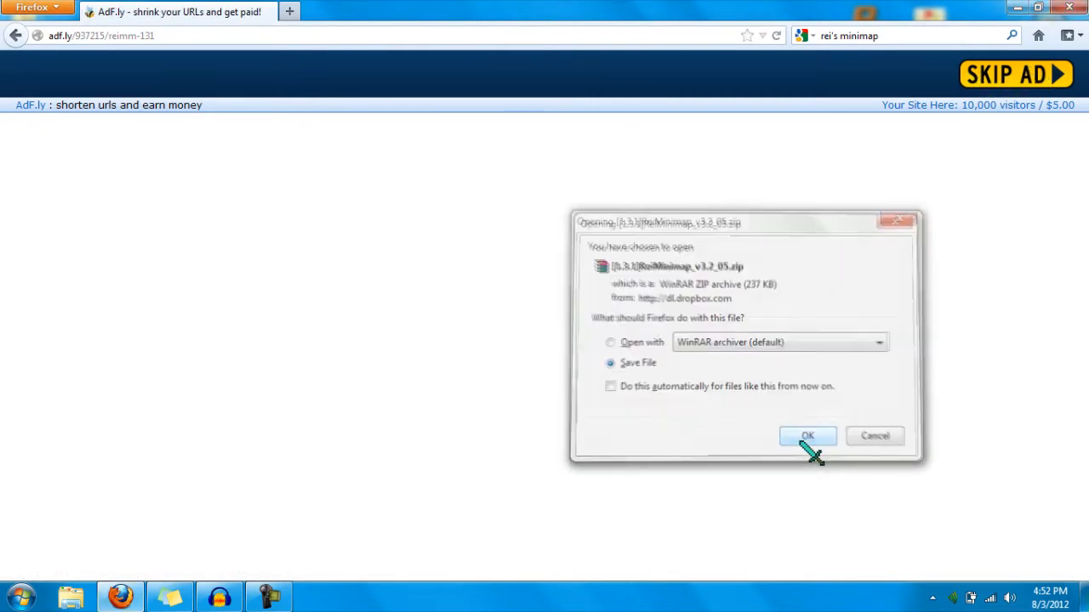
{"action": "left_click", "coordinate": [806, 435]}
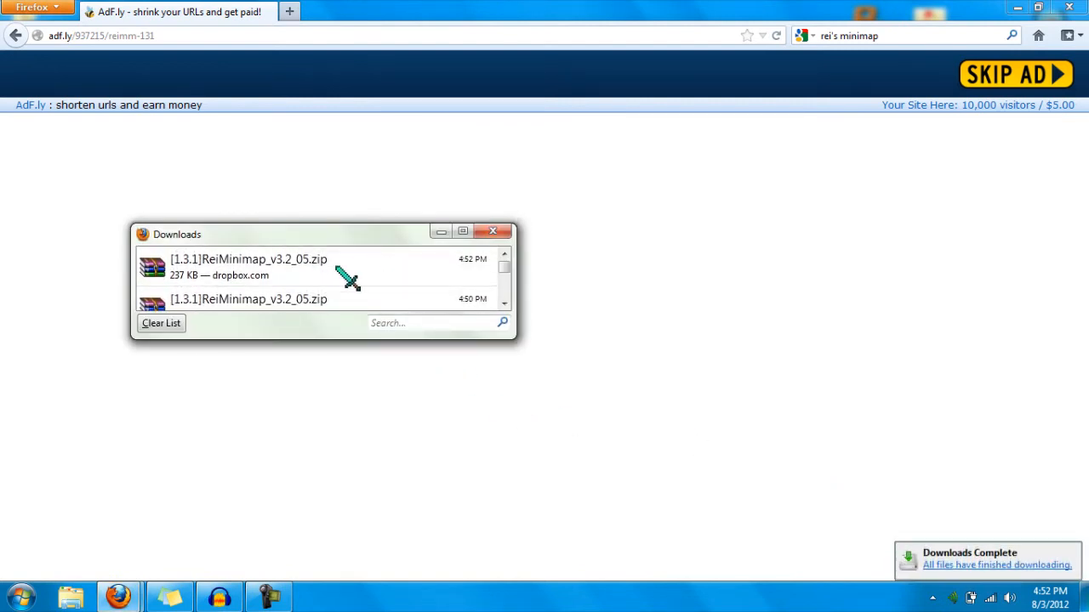
{"action": "double_click", "coordinate": [248, 266]}
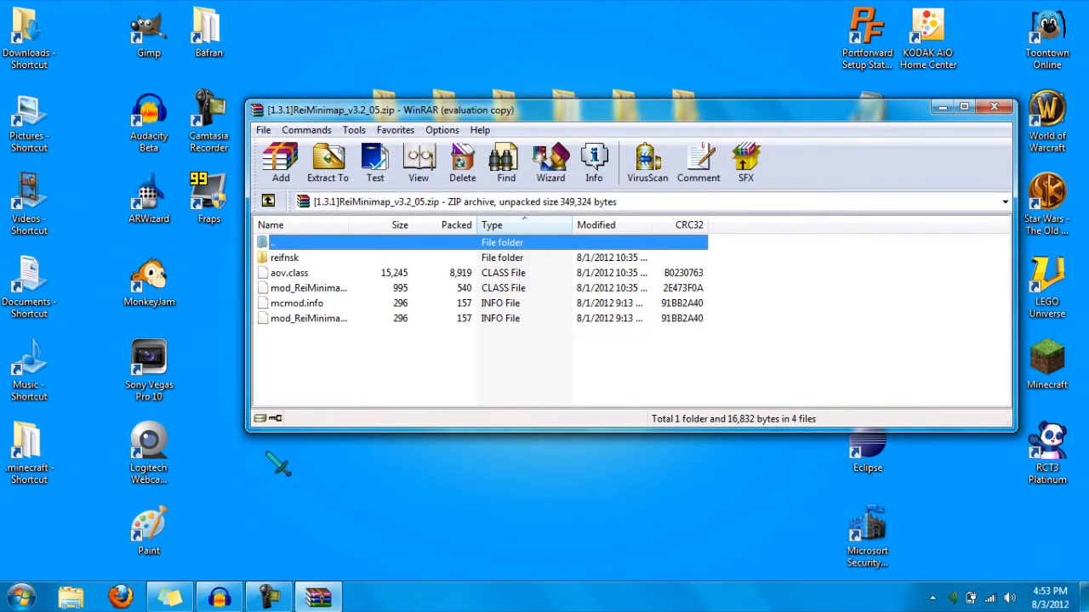
{"action": "mouse_move", "coordinate": [319, 519]}
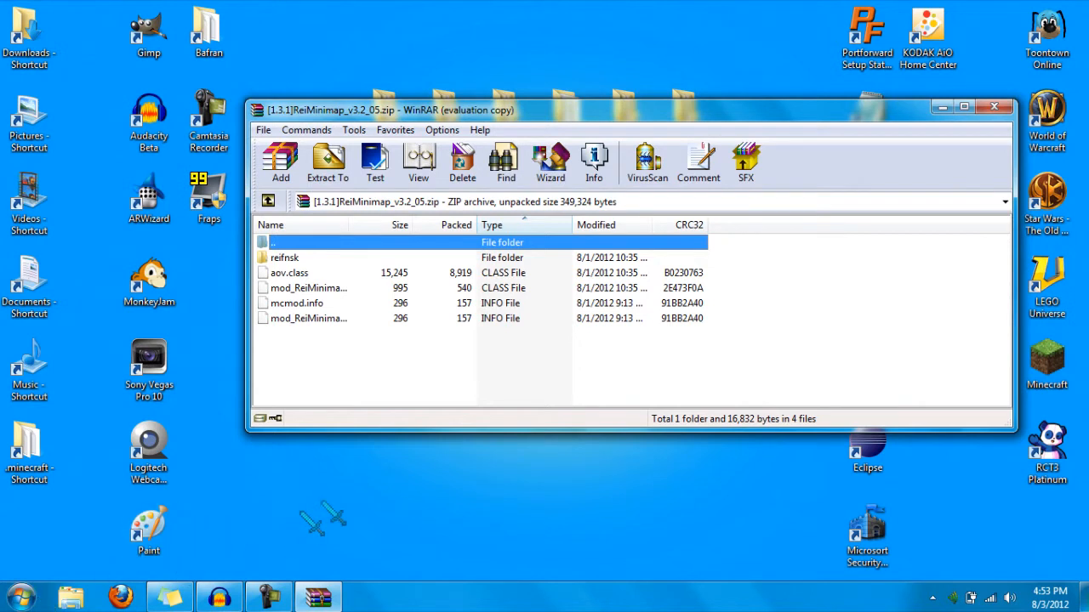
- Search for %appdata% in the Start menu to reach the Roaming folder
{"action": "left_click", "coordinate": [16, 595]}
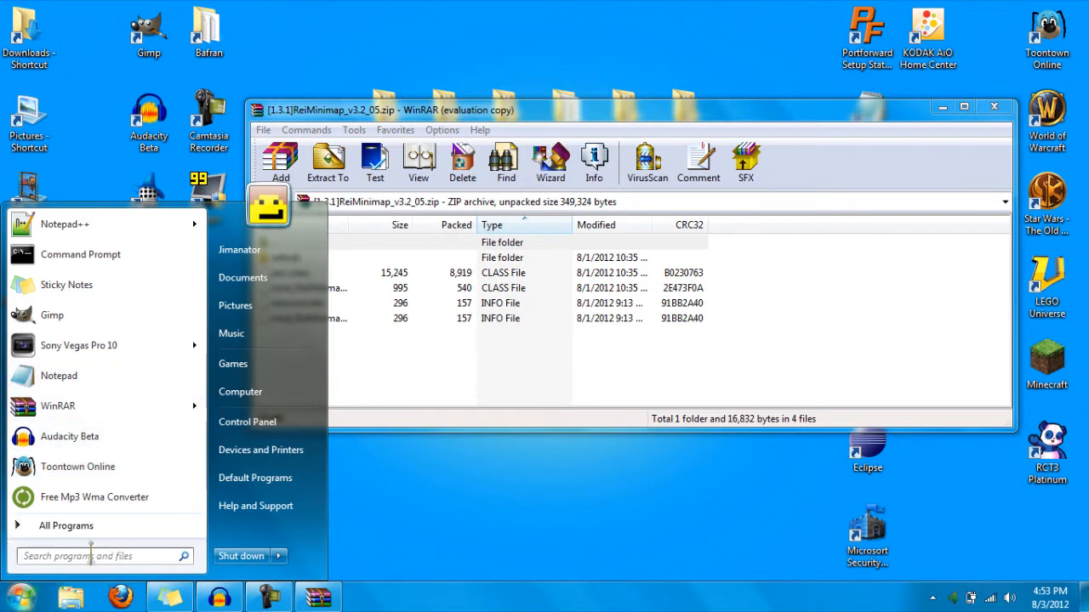
{"action": "type", "text": "%appdata%"}
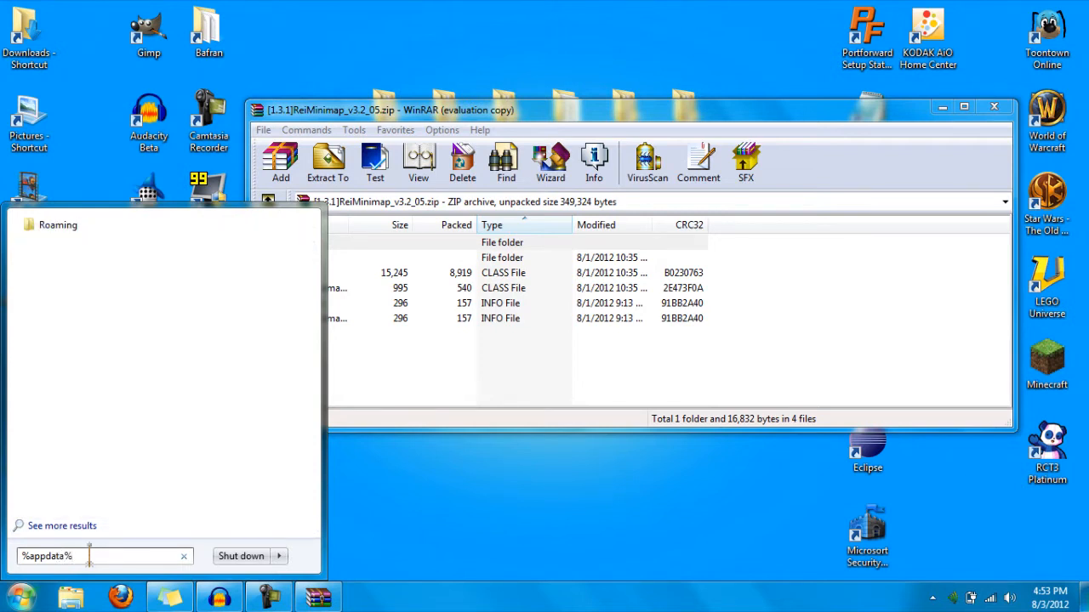
{"action": "mouse_move", "coordinate": [119, 345]}
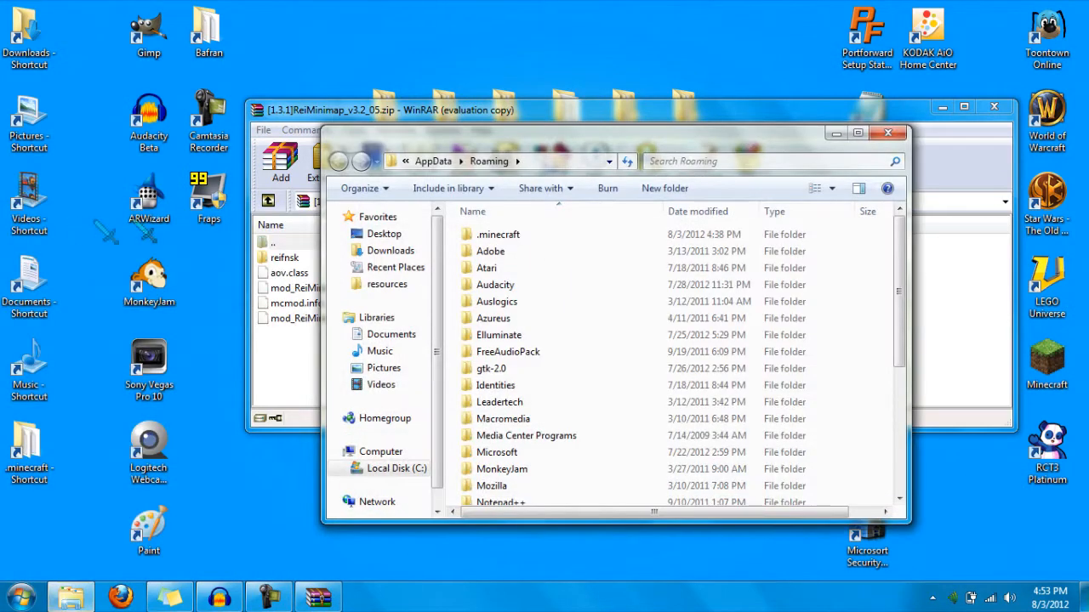
- Browse to .minecraft\bin and open minecraft.jar with WinRAR archiver
{"action": "double_click", "coordinate": [498, 234]}
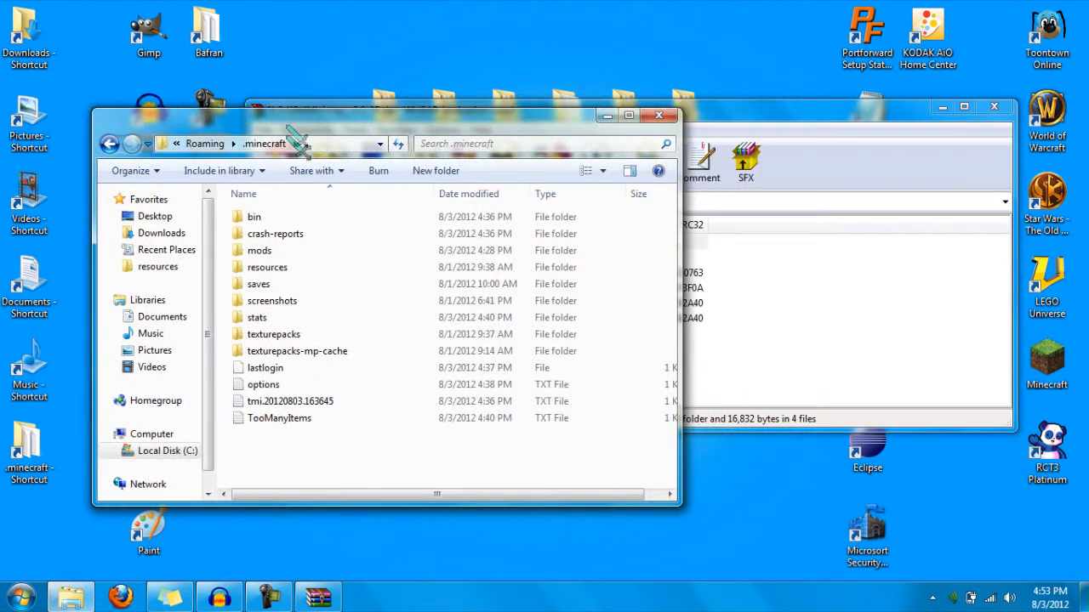
{"action": "double_click", "coordinate": [254, 216]}
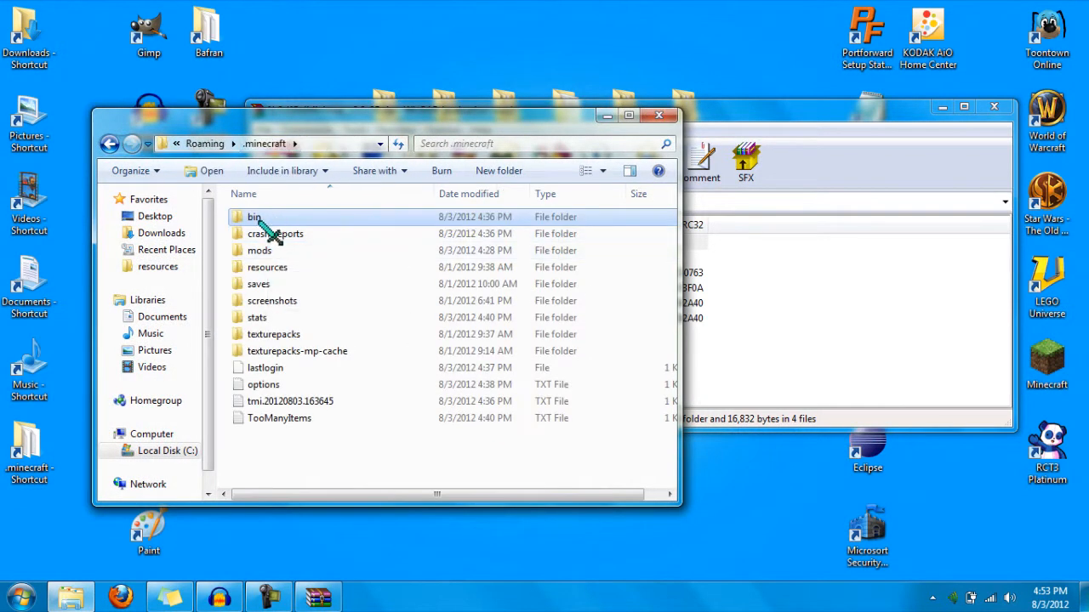
{"action": "double_click", "coordinate": [254, 217]}
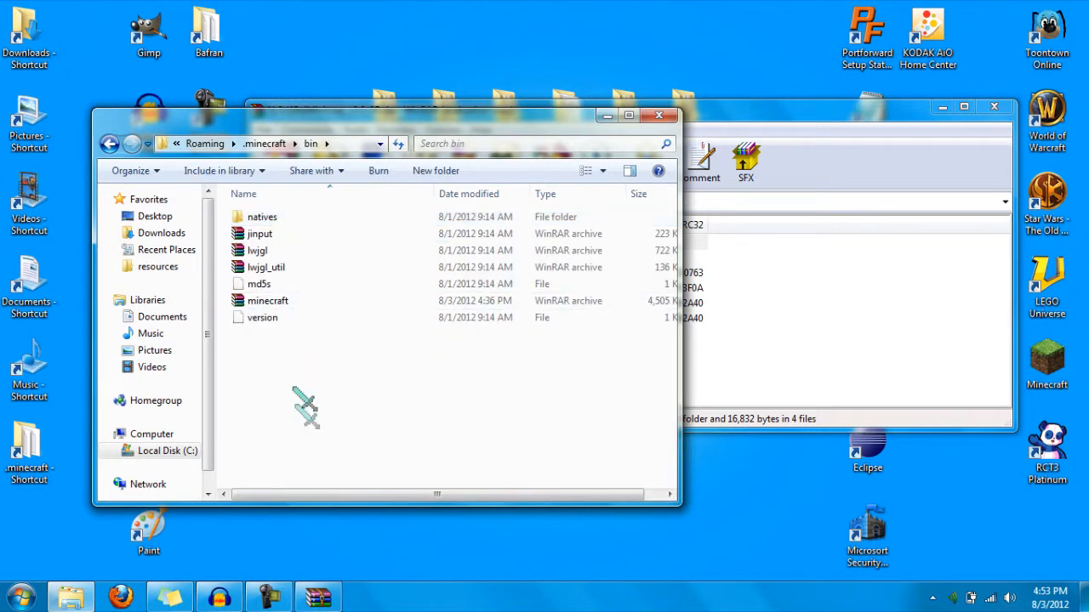
{"action": "right_click", "coordinate": [268, 300]}
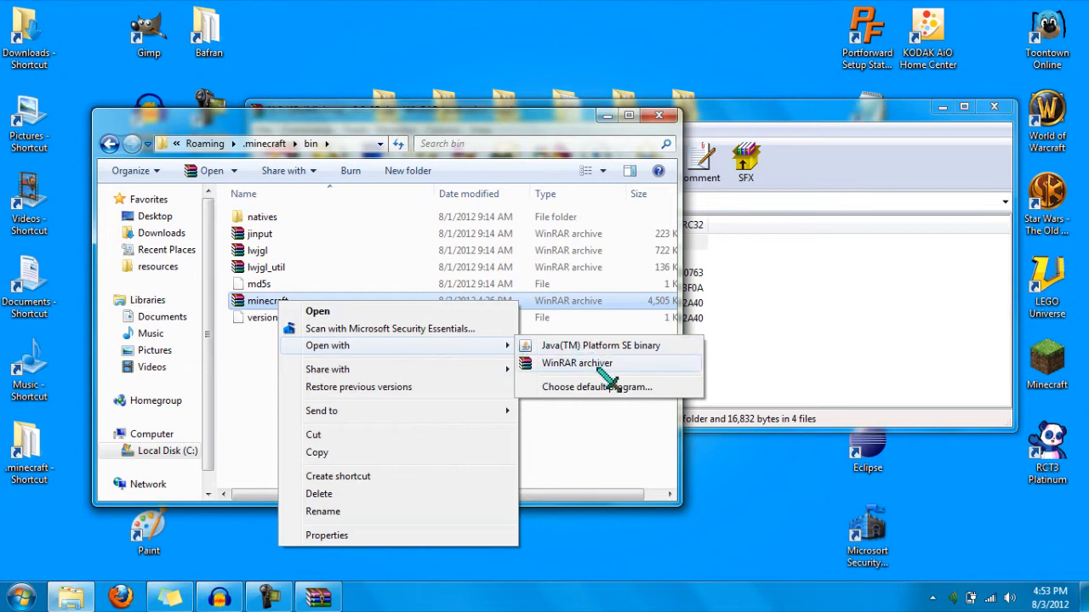
{"action": "left_click", "coordinate": [577, 364]}
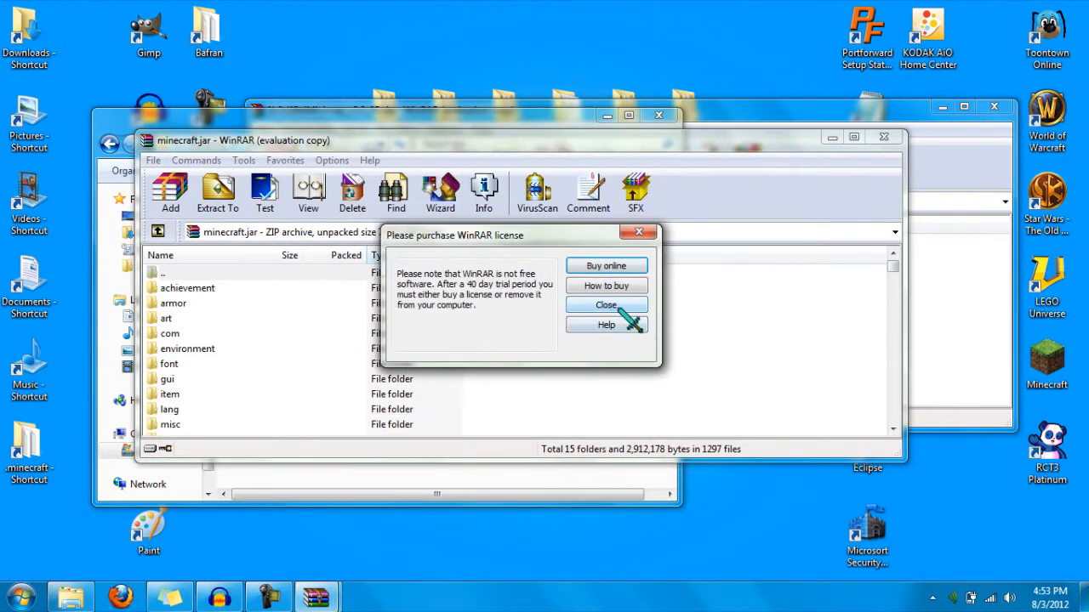
{"action": "left_click", "coordinate": [605, 304]}
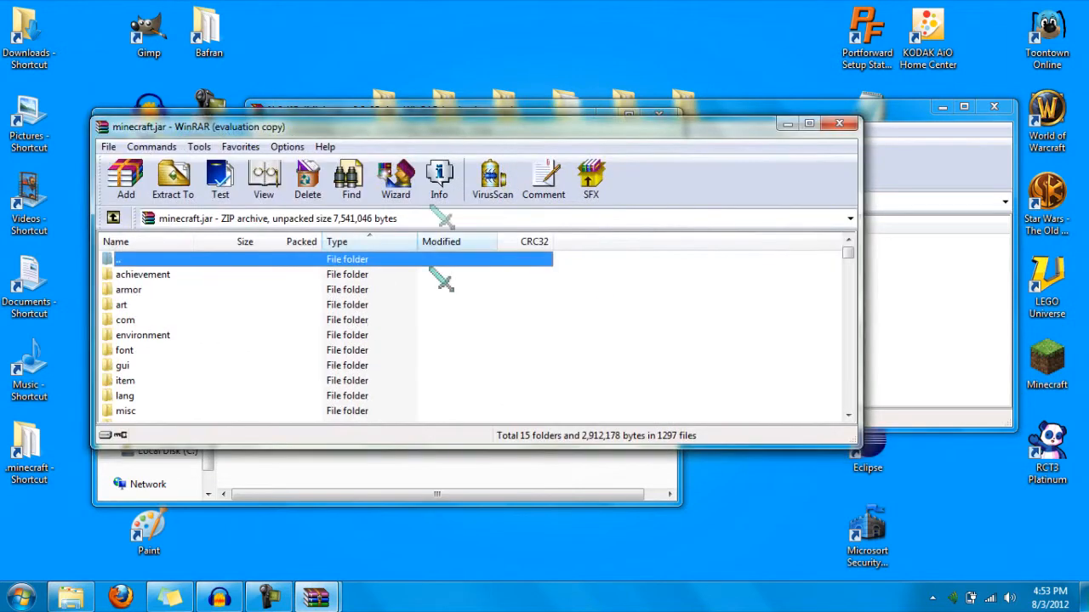
{"action": "scroll", "scroll_direction": "down", "scroll_amount": 3}
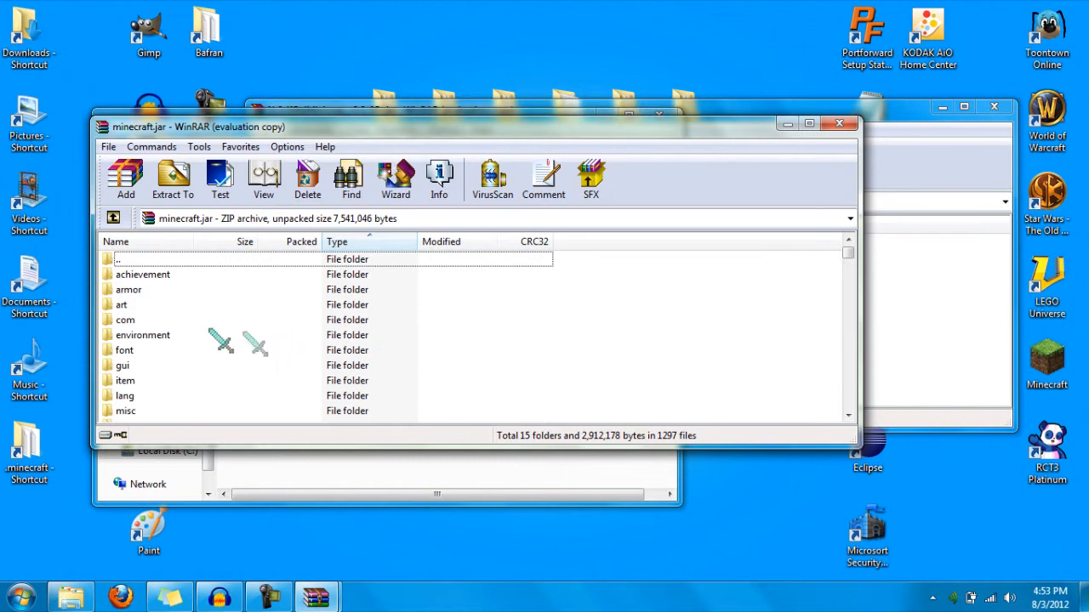
{"action": "scroll", "scroll_direction": "down", "scroll_amount": 3}
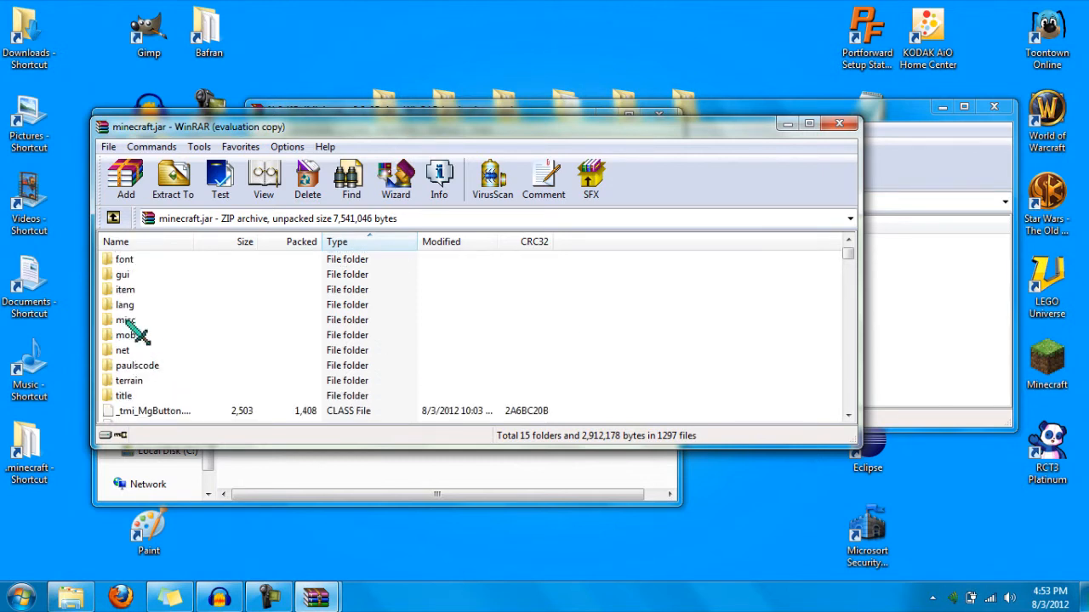
{"action": "mouse_move", "coordinate": [166, 325]}
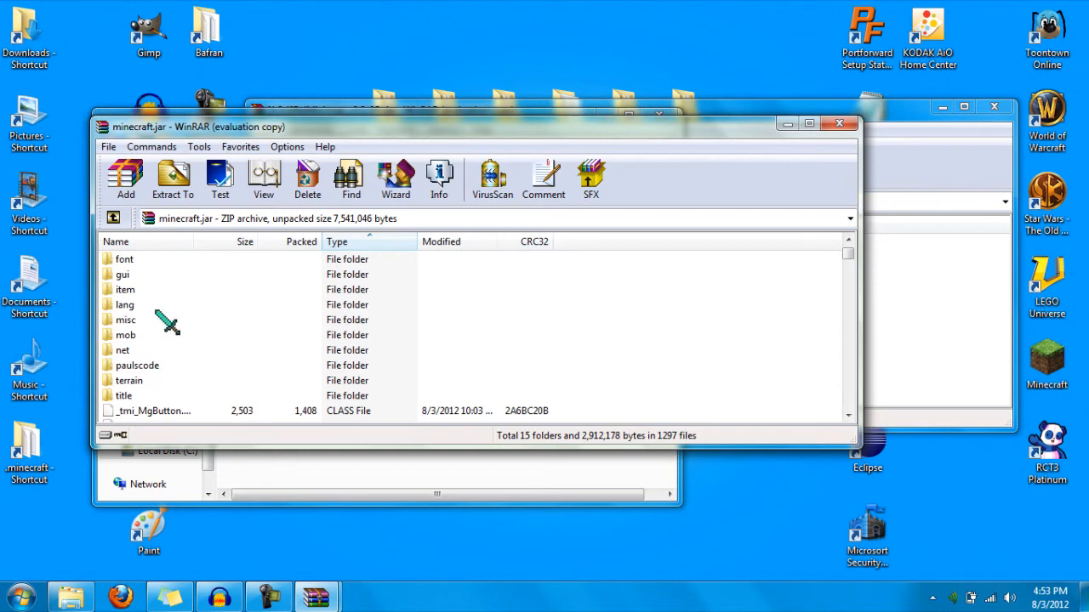
{"action": "left_click", "coordinate": [125, 304]}
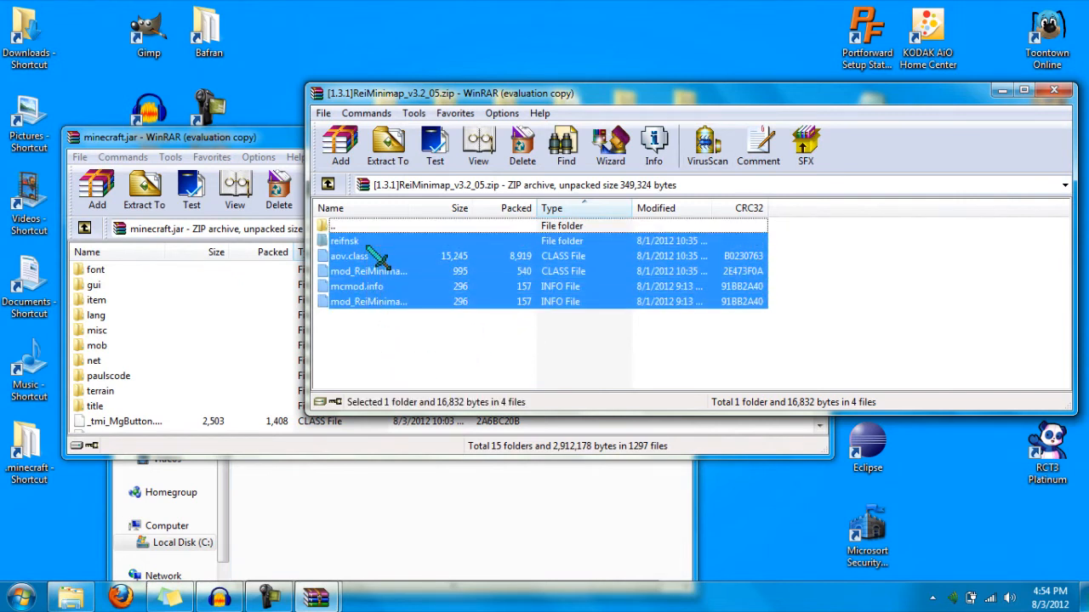
{"action": "mouse_move", "coordinate": [306, 349]}
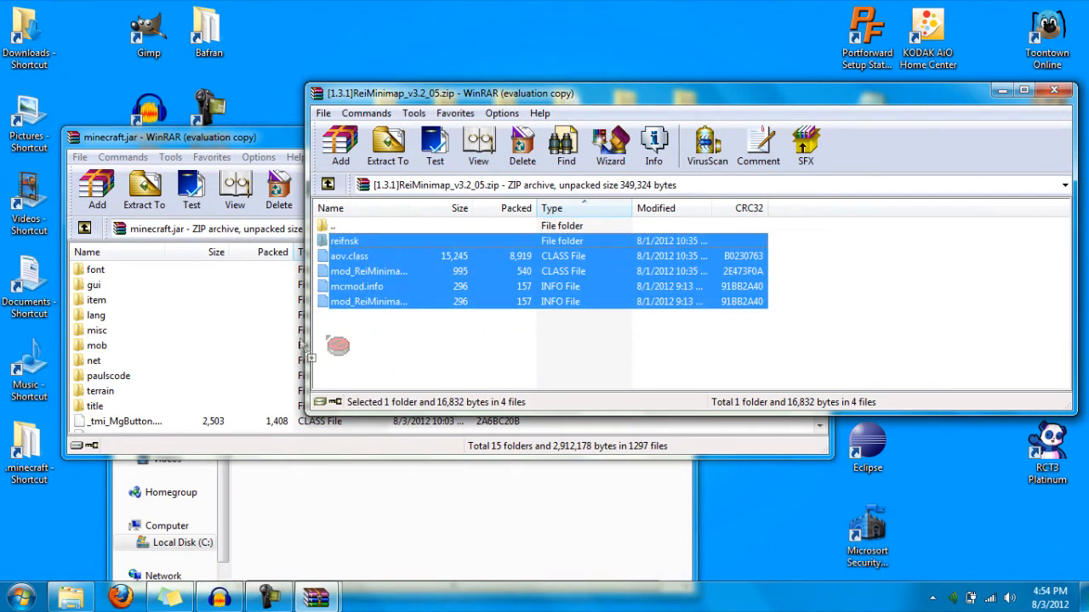
- Drag the ReiMinimap files into minecraft.jar and close the jar archive
{"action": "left_click", "coordinate": [97, 183]}
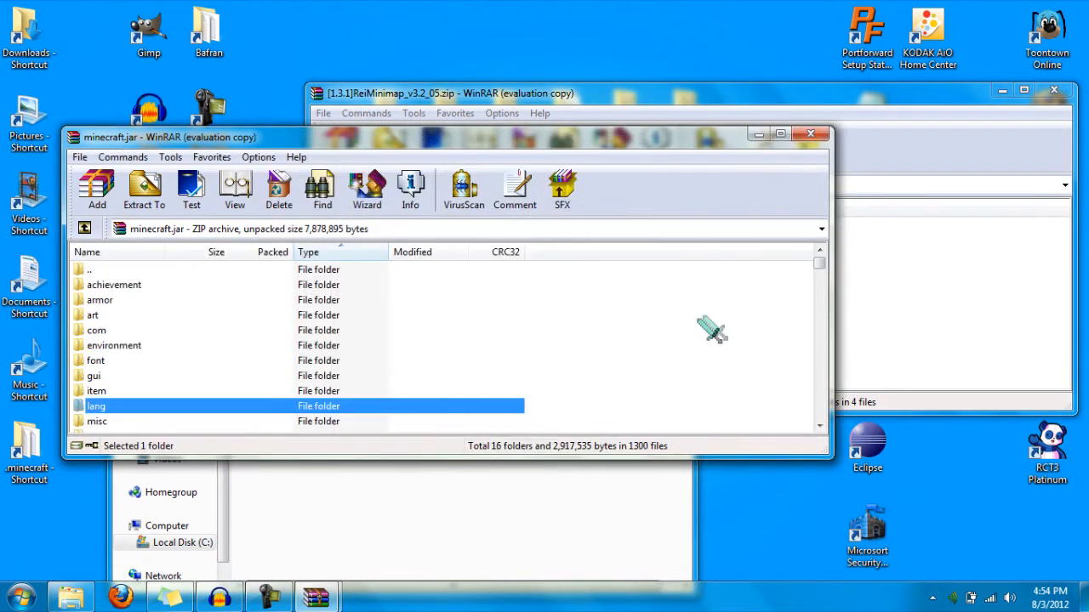
{"action": "mouse_move", "coordinate": [823, 145]}
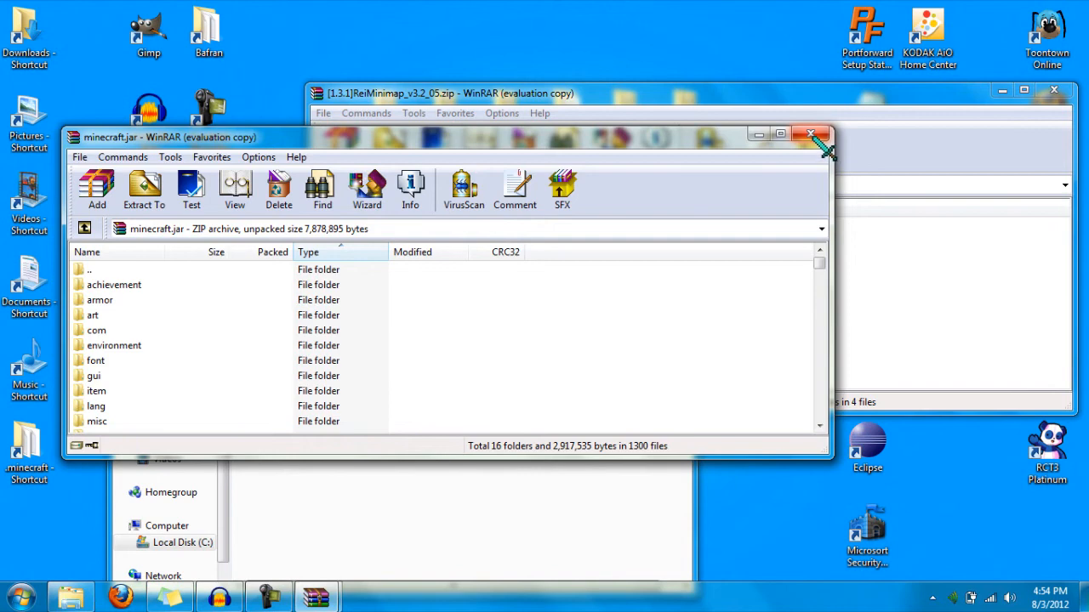
{"action": "left_click", "coordinate": [811, 133]}
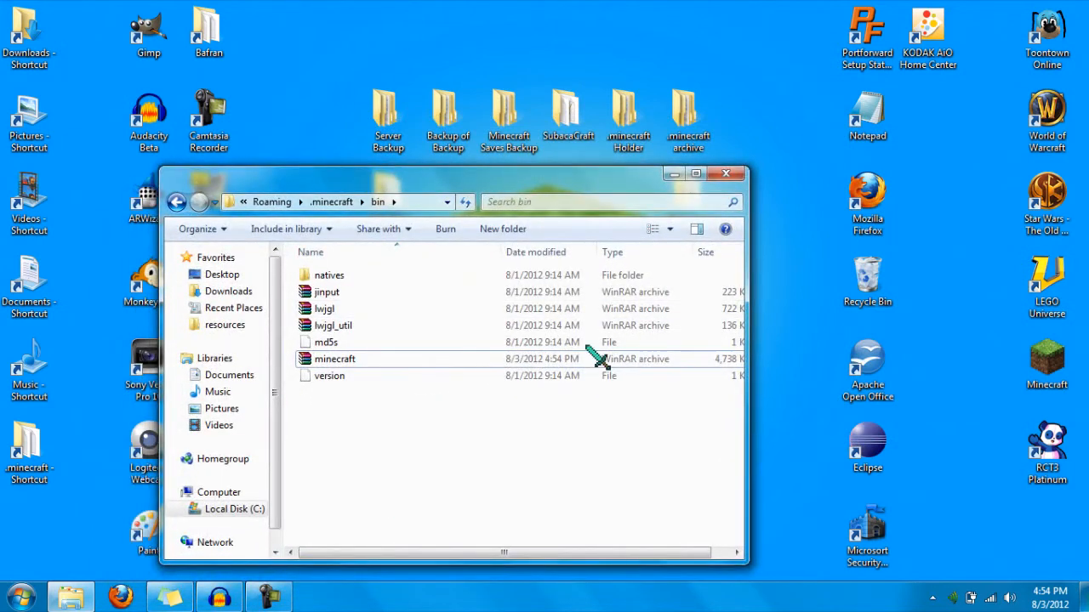
- Close the bin folder window and select the Minecraft desktop shortcut
{"action": "left_click", "coordinate": [725, 173]}
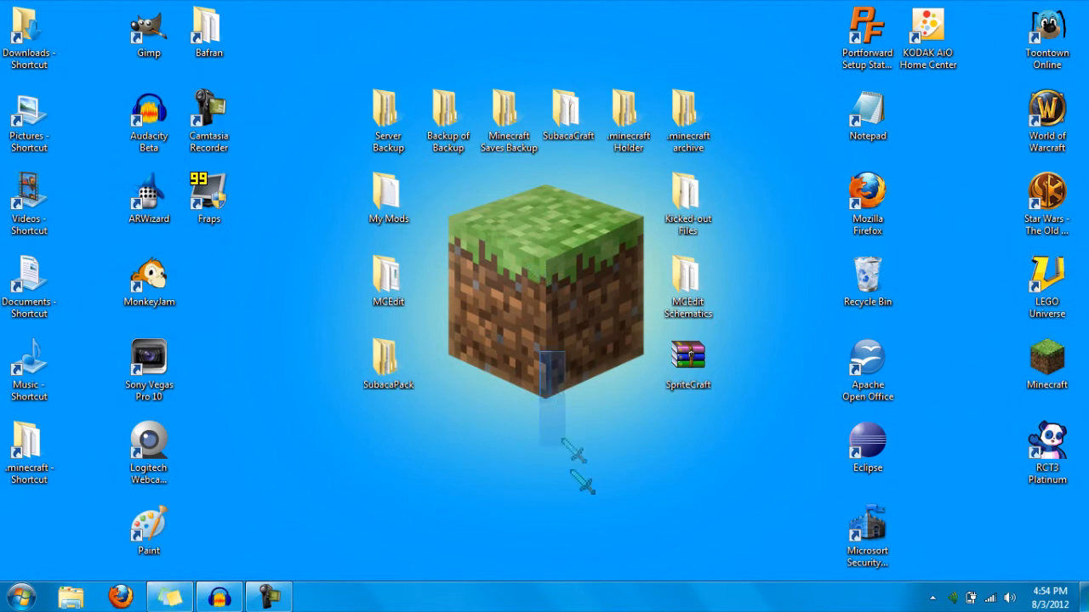
{"action": "left_click", "coordinate": [1046, 364]}
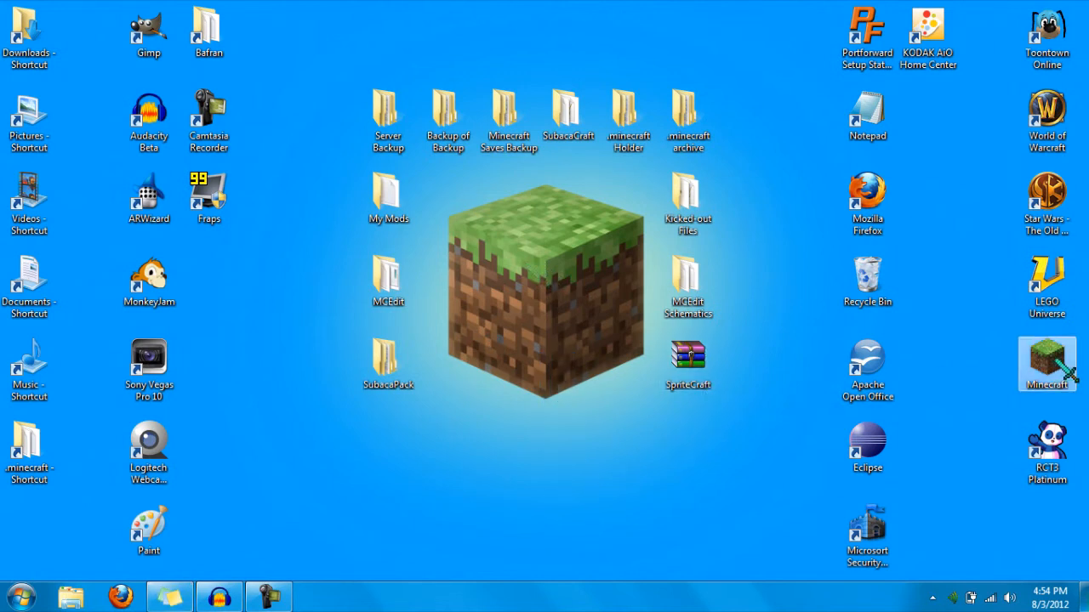
- Launch Minecraft, log in, and reopen the Singleplayer world list after one cancel
{"action": "double_click", "coordinate": [1046, 364]}
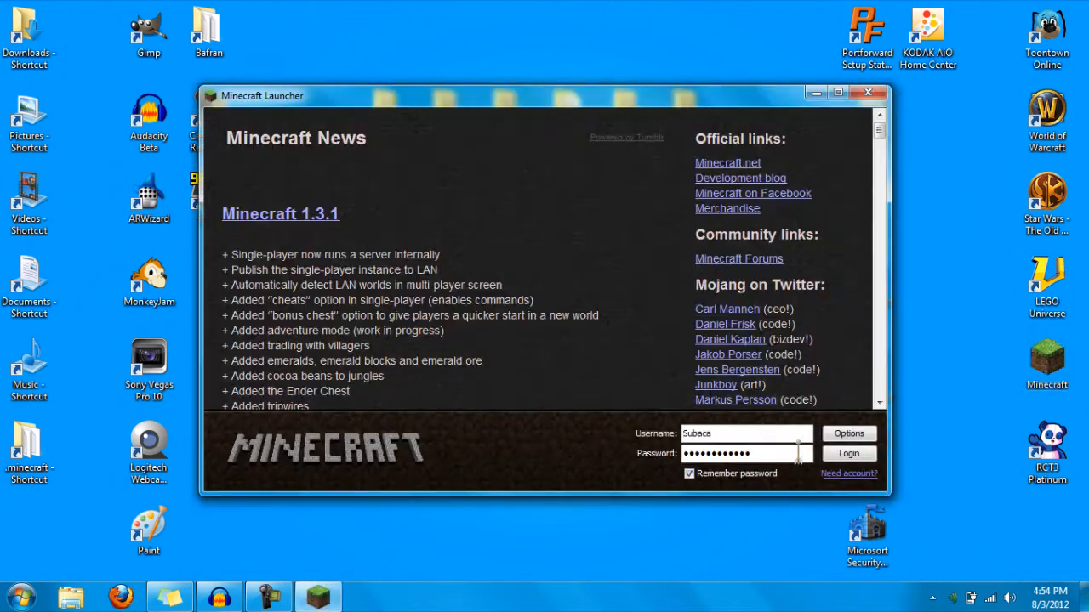
{"action": "left_click", "coordinate": [848, 453]}
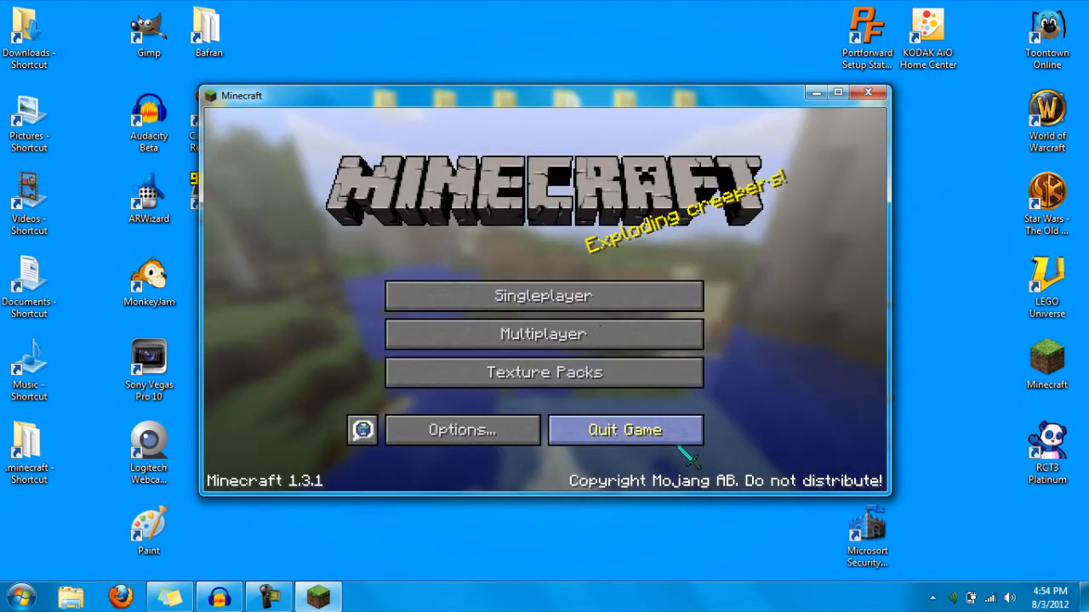
{"action": "left_click", "coordinate": [543, 296]}
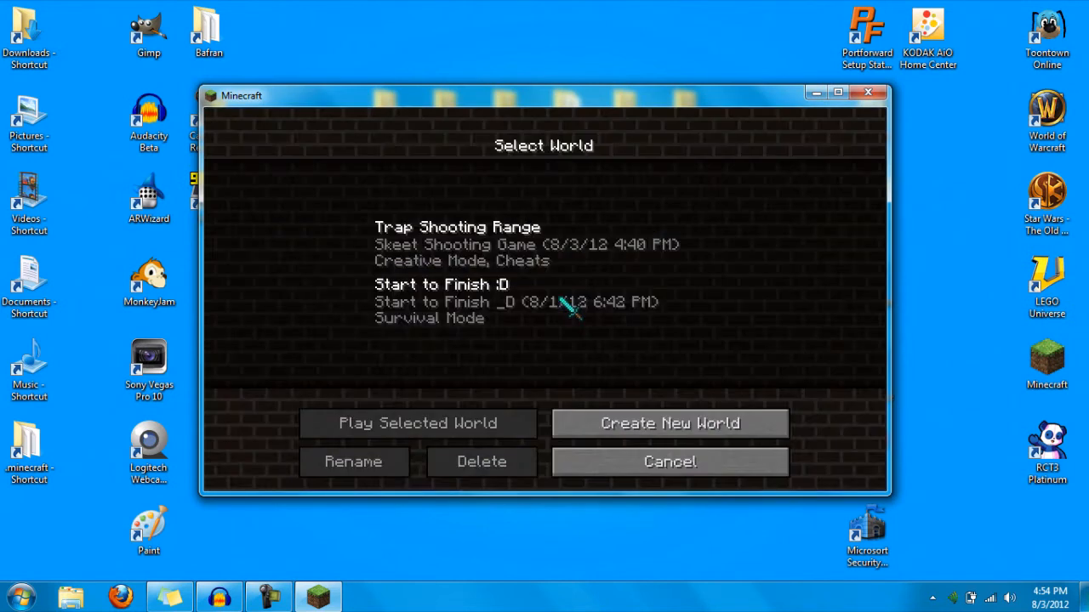
{"action": "left_click", "coordinate": [417, 423]}
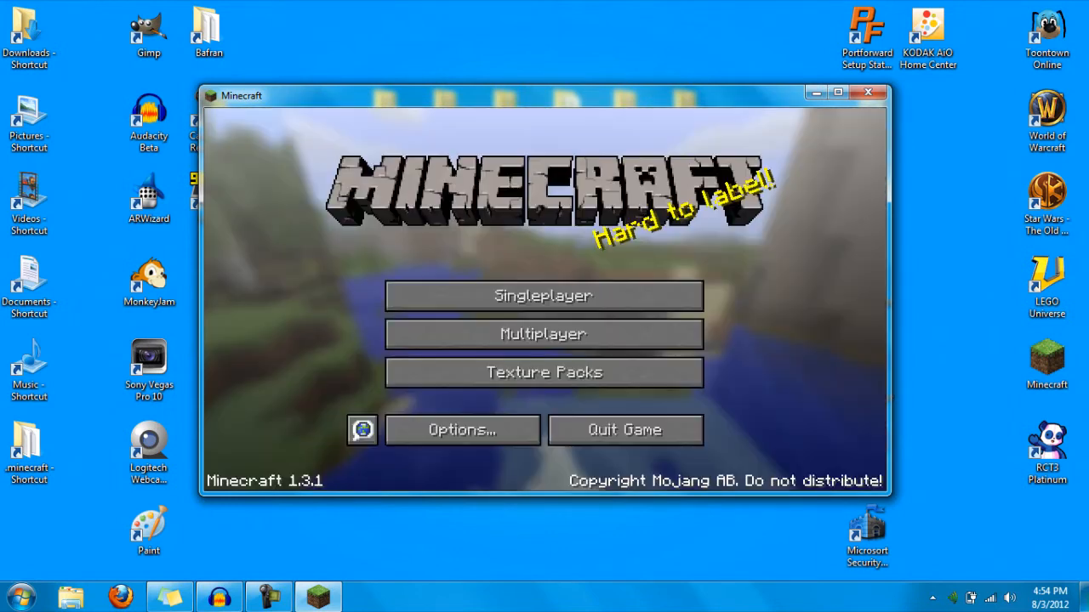
{"action": "left_click", "coordinate": [542, 295]}
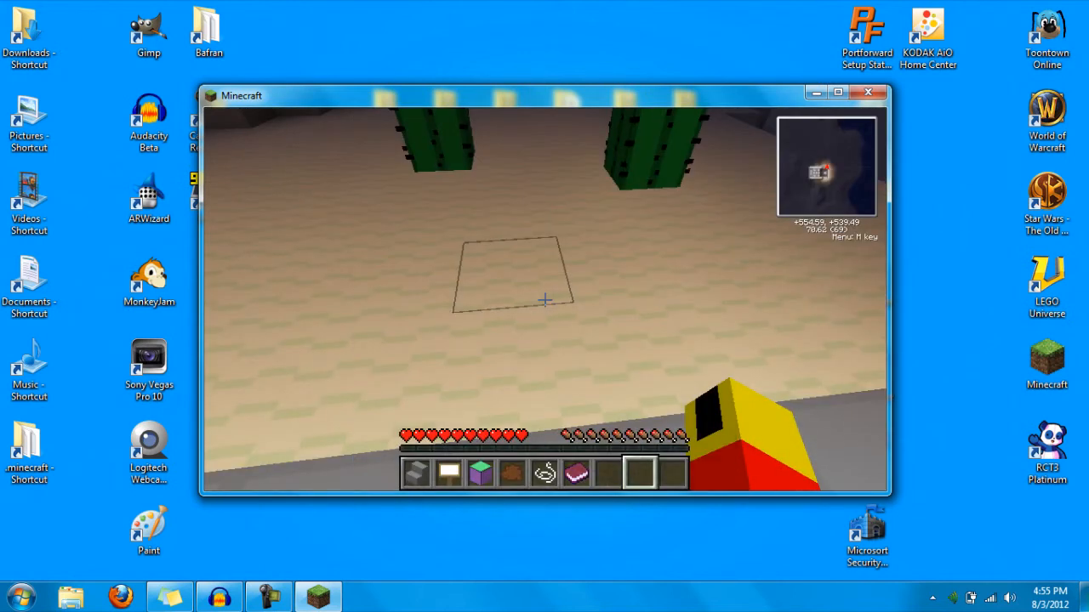
- Press M twice in-game to toggle Rei's Minimap menu
{"action": "key", "text": "m"}
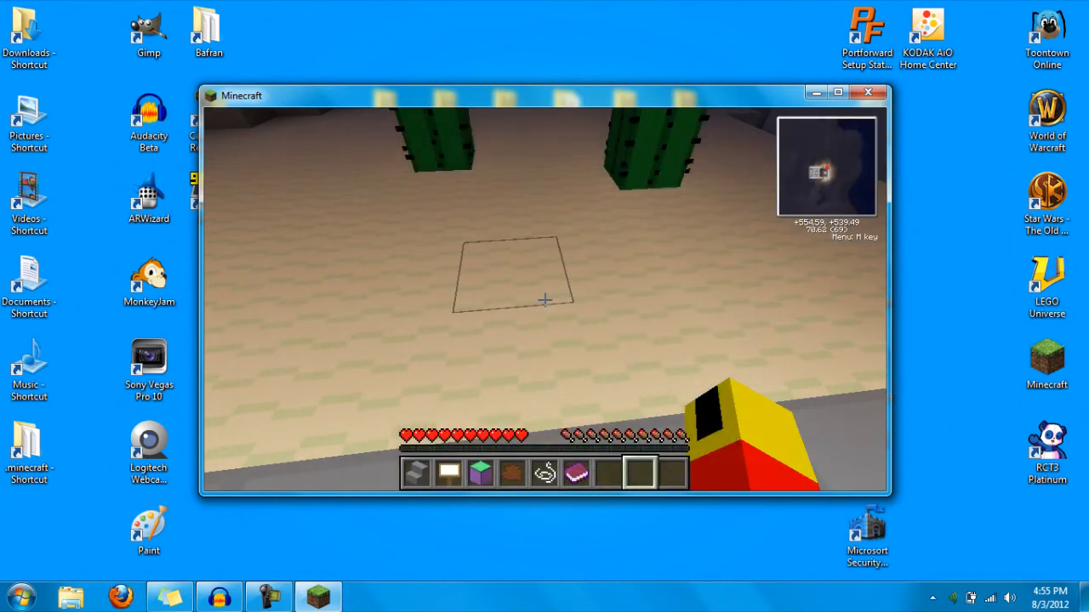
{"action": "key", "text": "m"}
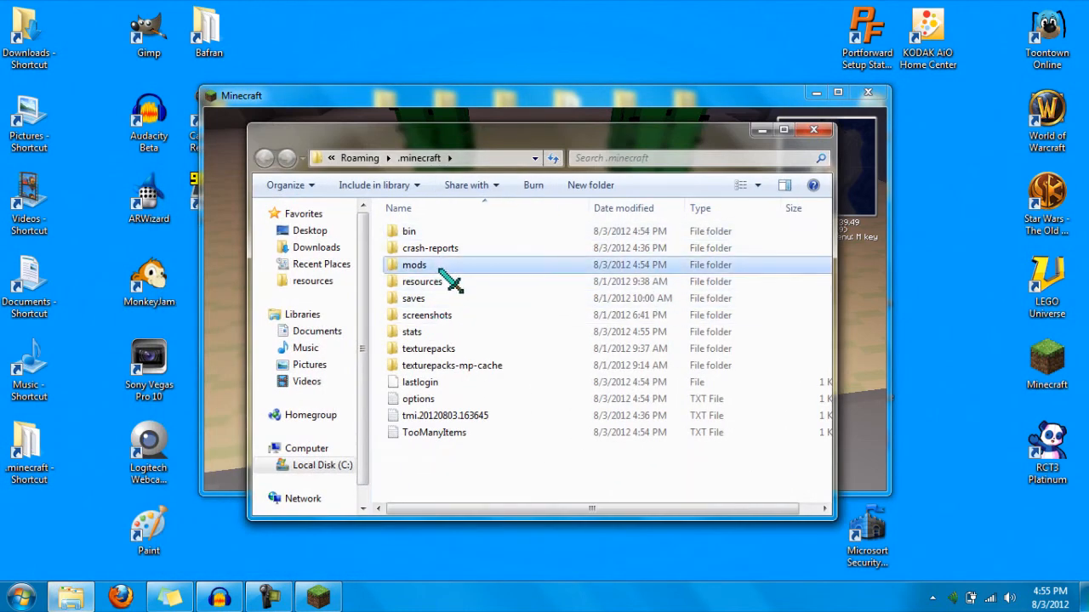
- Open mods\rei_minimap in .minecraft and double-click the keyconfig file
{"action": "double_click", "coordinate": [415, 264]}
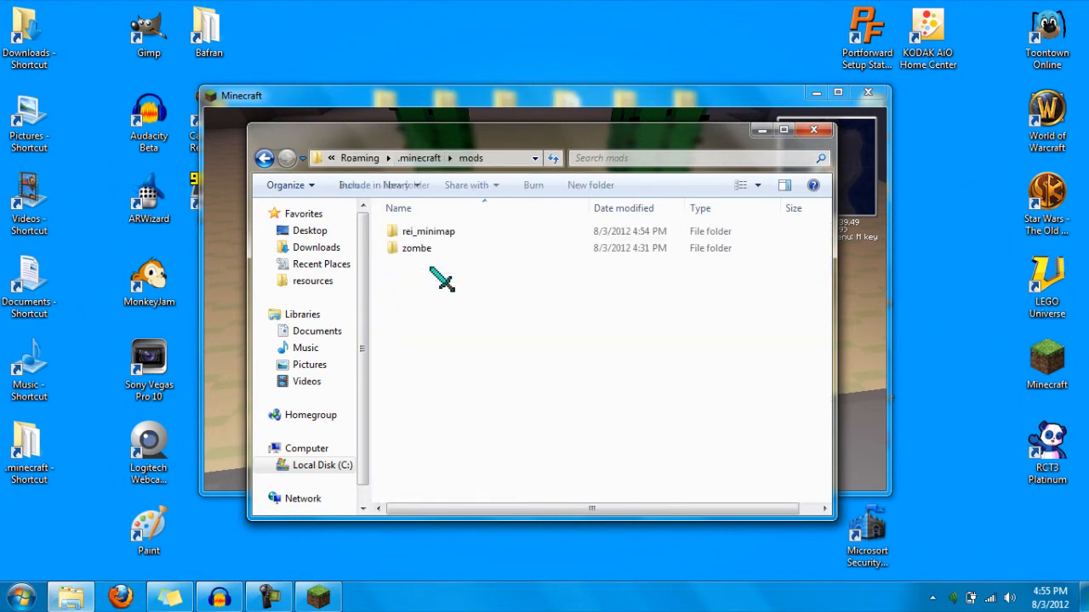
{"action": "double_click", "coordinate": [428, 230]}
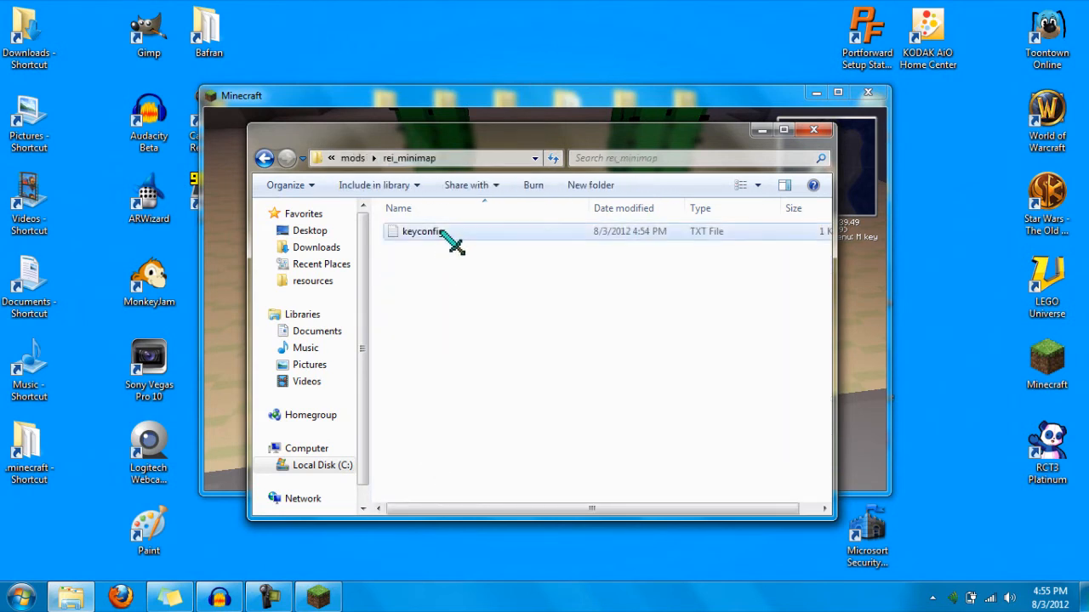
{"action": "double_click", "coordinate": [422, 231]}
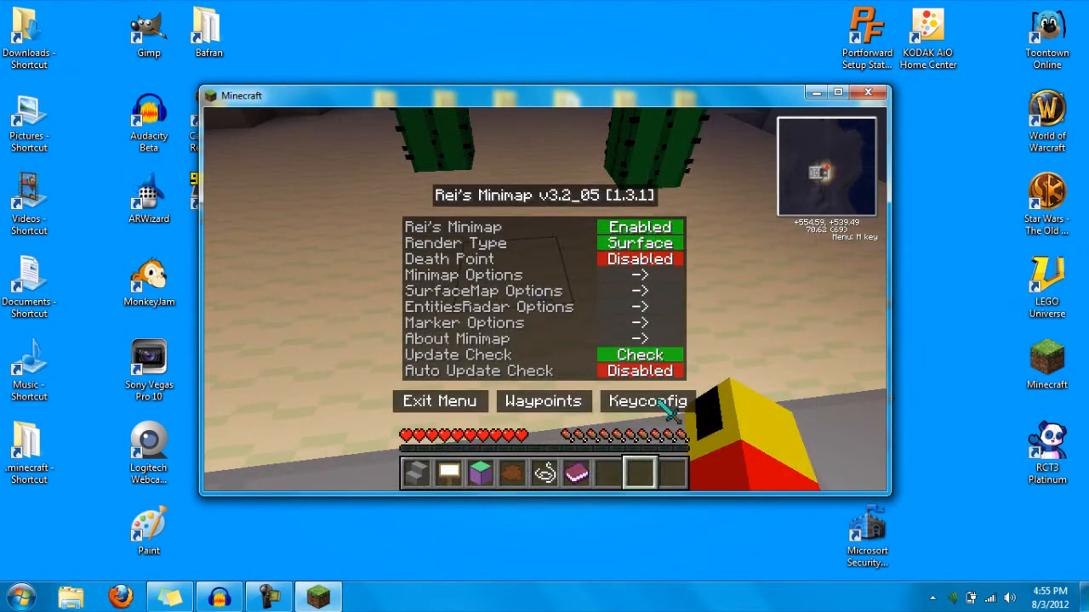
- View Rei's Minimap Keyconfig bindings and cancel without changing any keys
{"action": "left_click", "coordinate": [648, 401]}
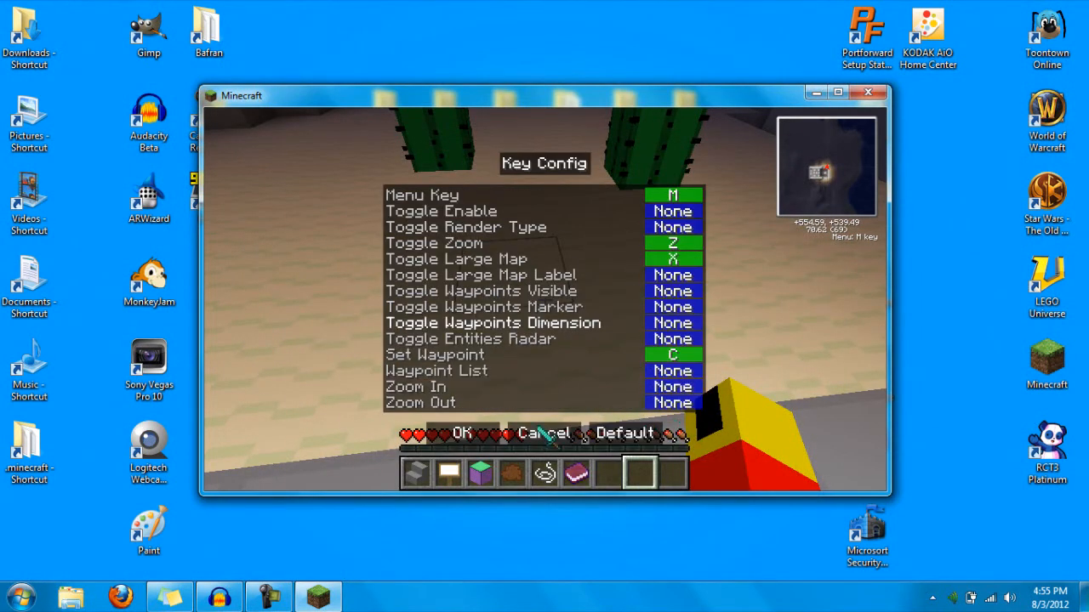
{"action": "left_click", "coordinate": [461, 433]}
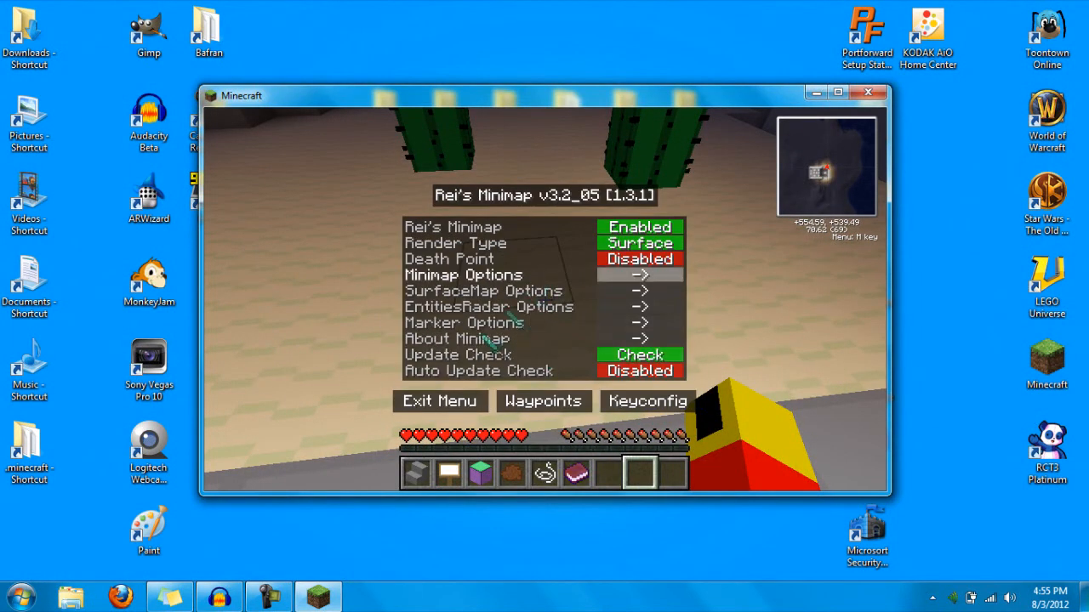